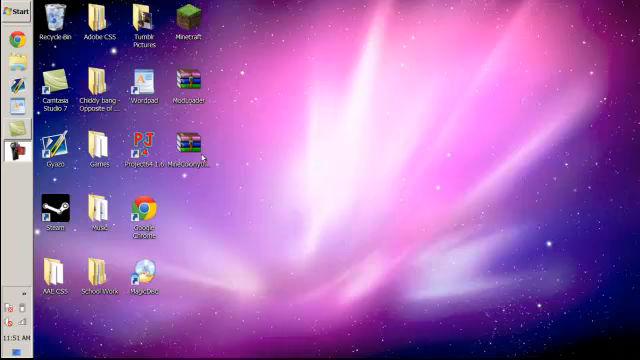
Step: Select the MineColony0.7rc13.zip archive on the desktop and open it in WinRAR
{"action": "left_click", "coordinate": [174, 148]}
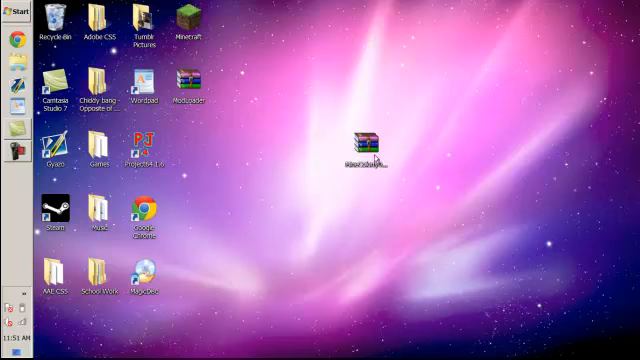
{"action": "left_click", "coordinate": [372, 139]}
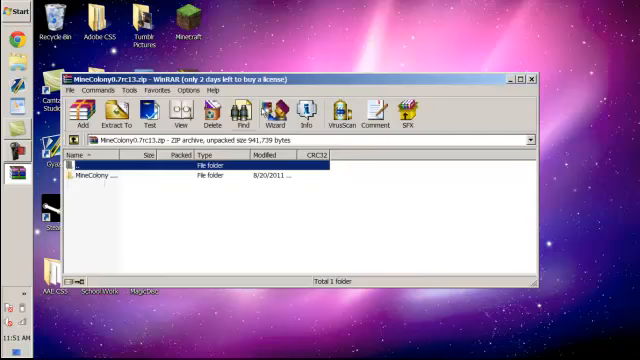
Step: Open the MineColony folder inside the archive to list its three folders and five files
{"action": "left_click", "coordinate": [525, 77]}
{"action": "type", "text": "%"}
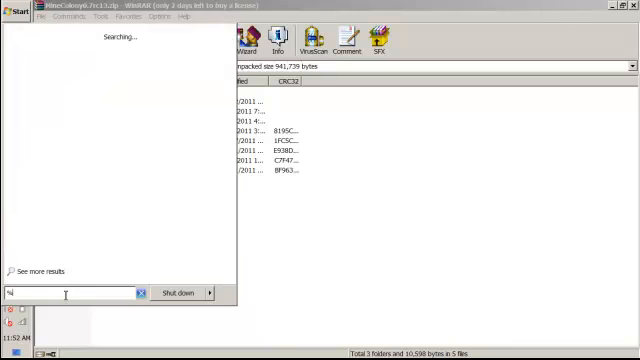
Step: Search 'appdata' from the Start menu to reach the Roaming folder containing .minecraft
{"action": "type", "text": "appdata"}
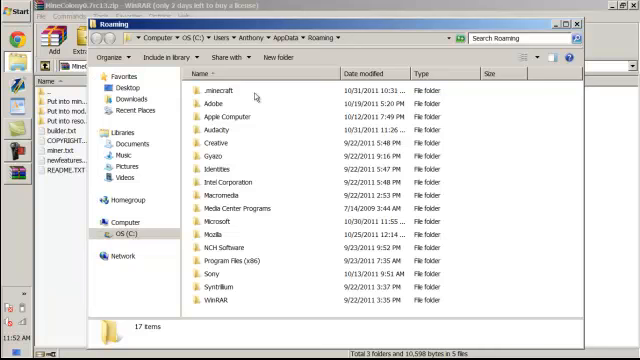
Step: Open .minecraft and copy the archive's resource files into its resources folder
{"action": "double_click", "coordinate": [215, 91]}
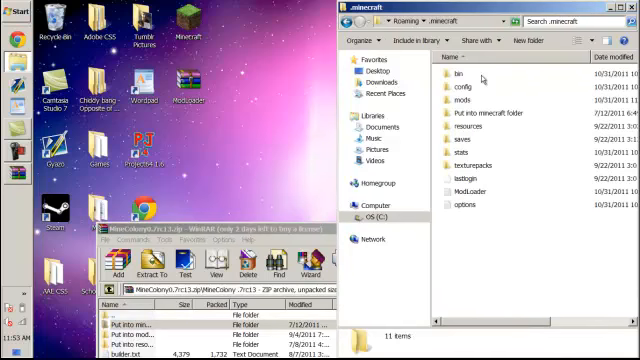
{"action": "left_click", "coordinate": [458, 128]}
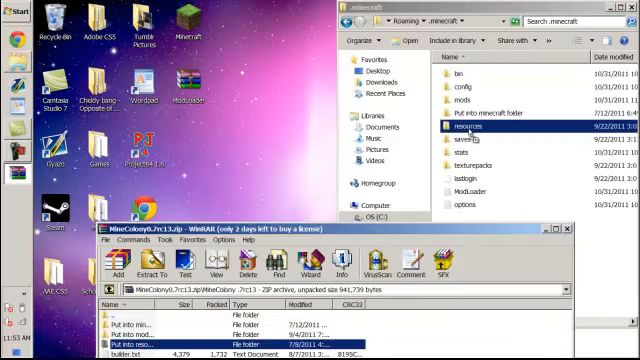
{"action": "left_click", "coordinate": [458, 129]}
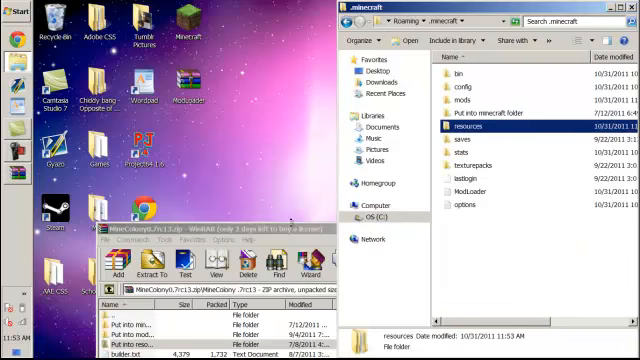